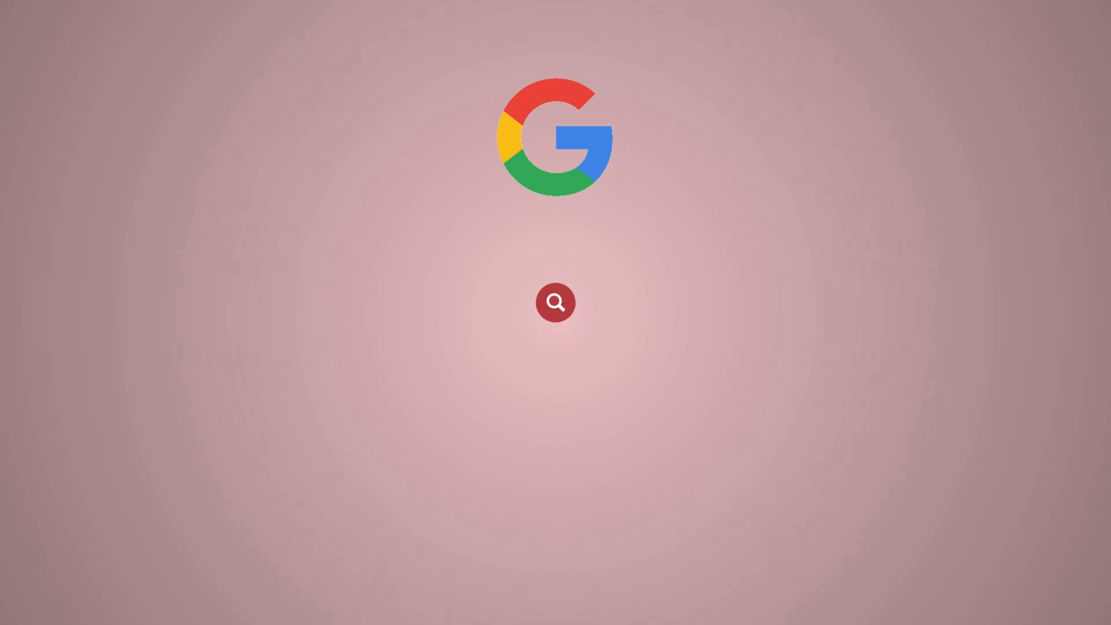
# Log in to the WHMCS admin area so the Dashboard is displayed
pyautogui.write('Redserver')
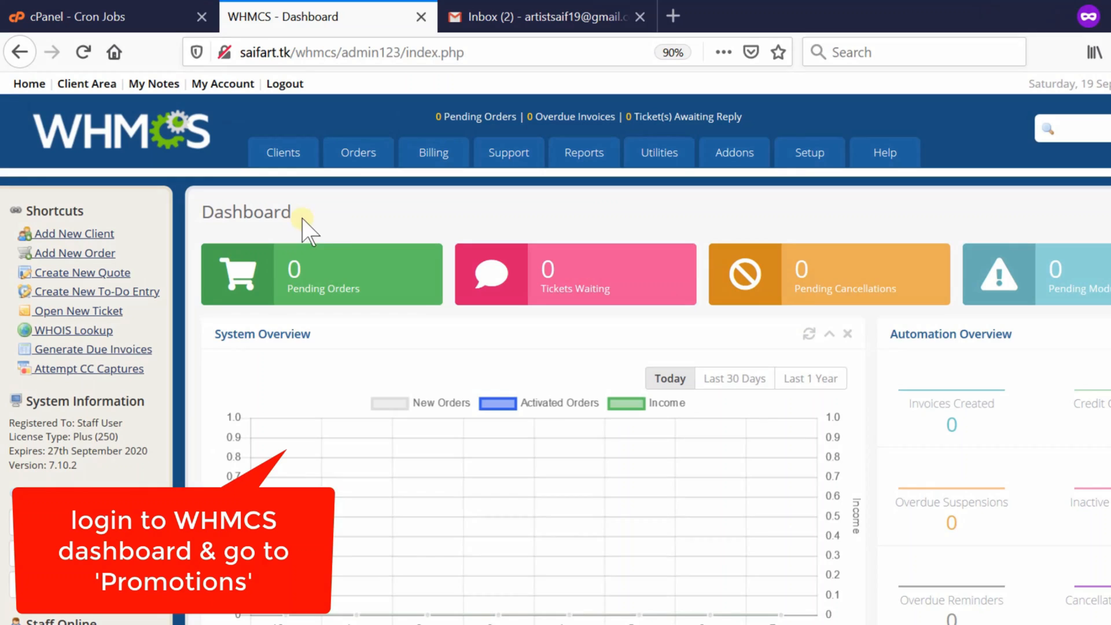
# Go to Setup > Payments > Promotions to reach the empty Promotions/Coupons list
pyautogui.click(809, 151)
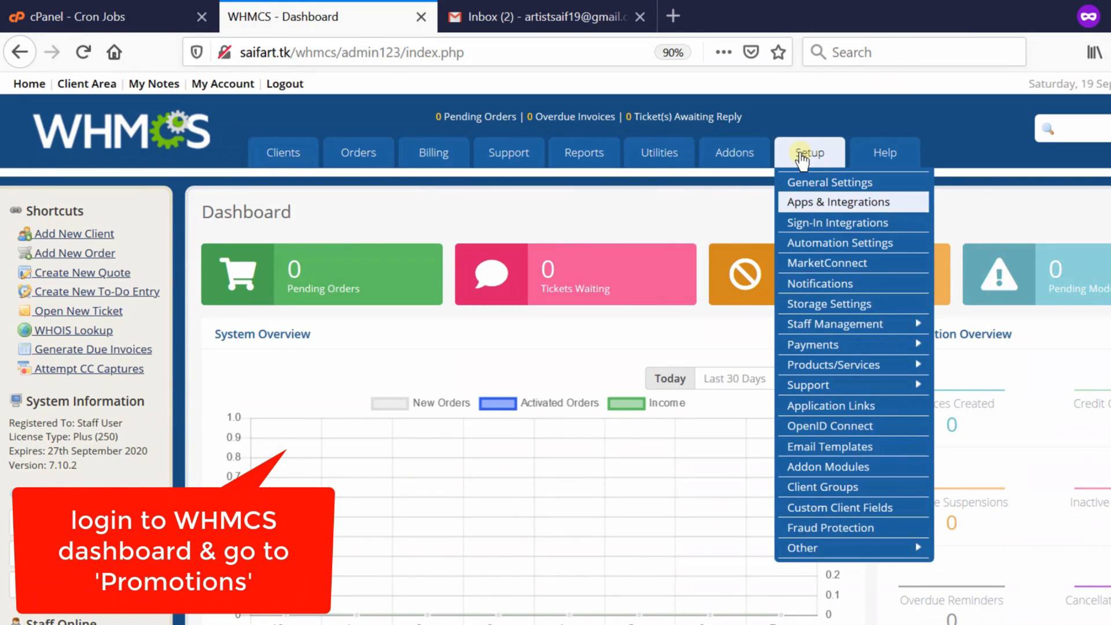
pyautogui.moveTo(853, 345)
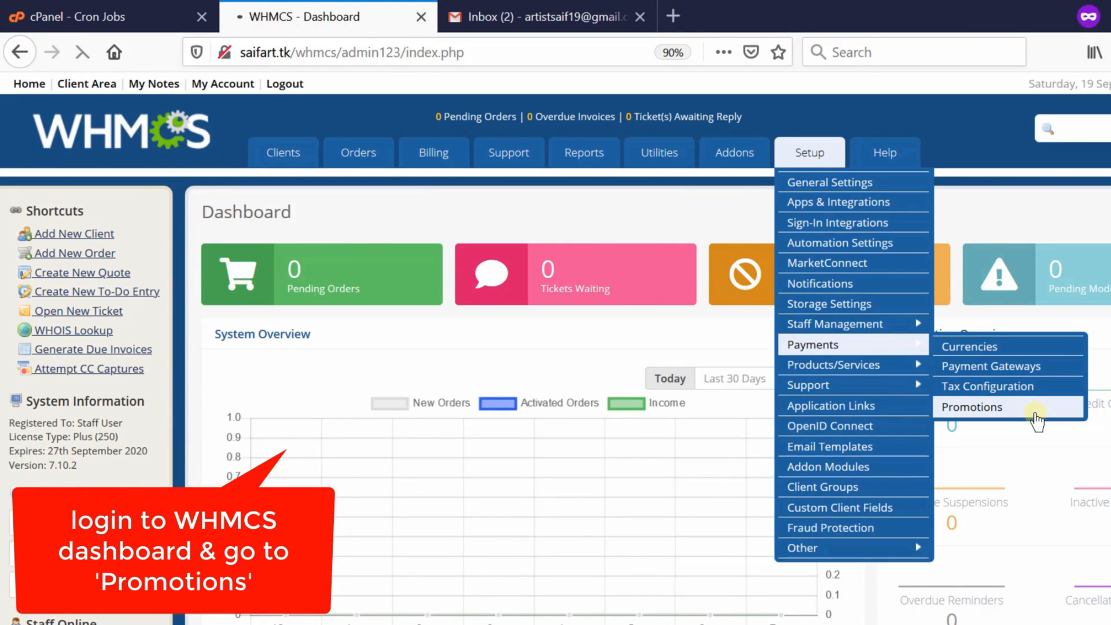
pyautogui.click(971, 406)
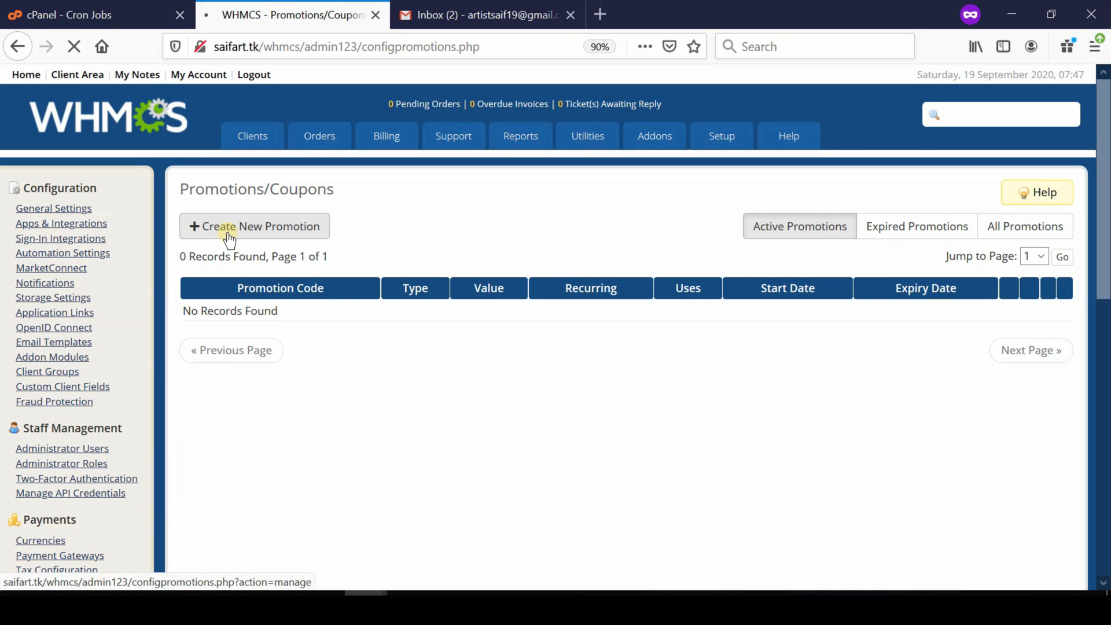
# Create a new promotion with code SH30PR, value 30, applying to Shared Hosting - Basic
pyautogui.click(255, 226)
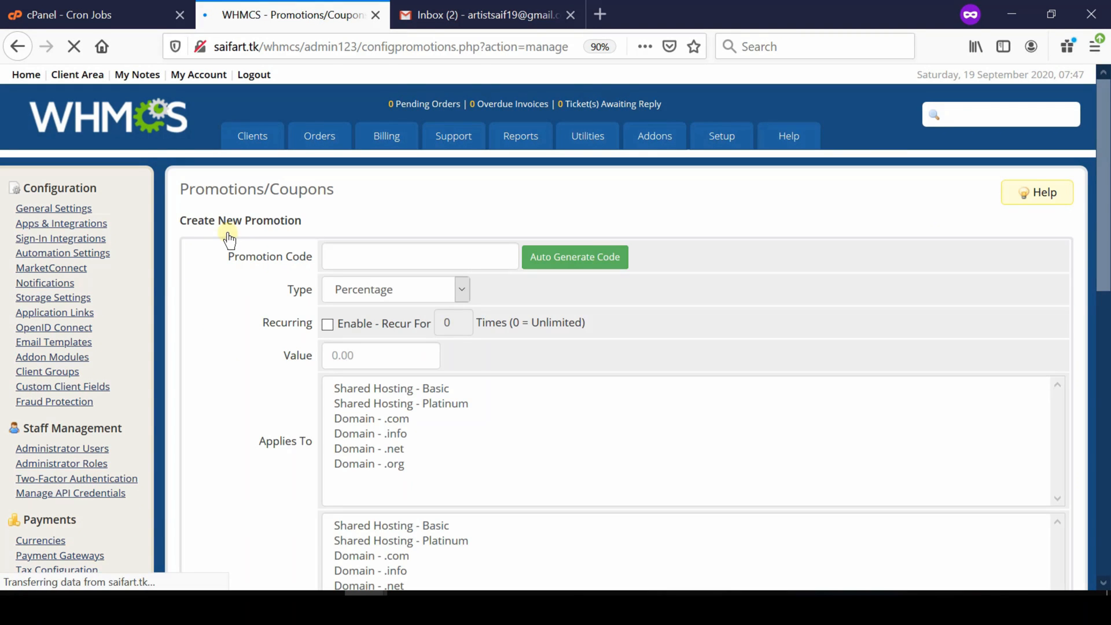
pyautogui.click(418, 257)
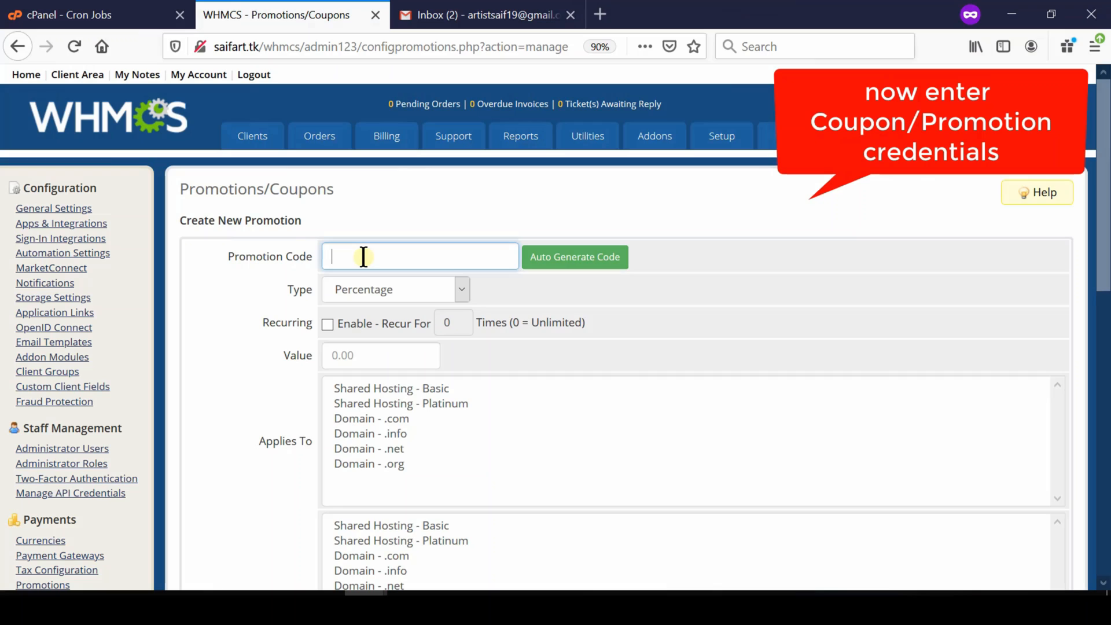
pyautogui.write('S')
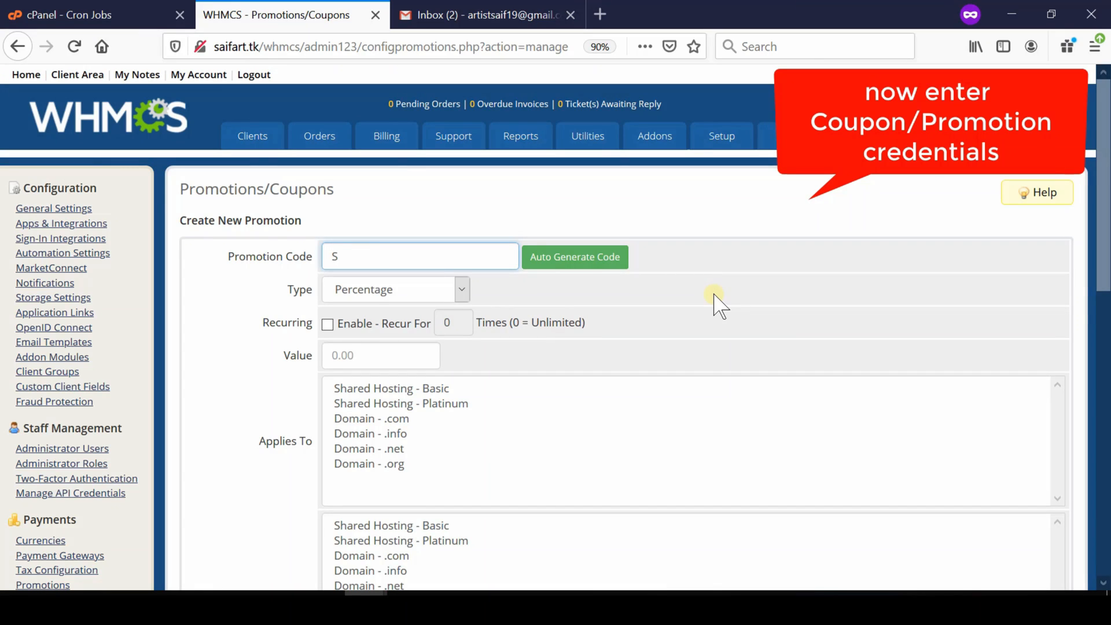
pyautogui.write('H30')
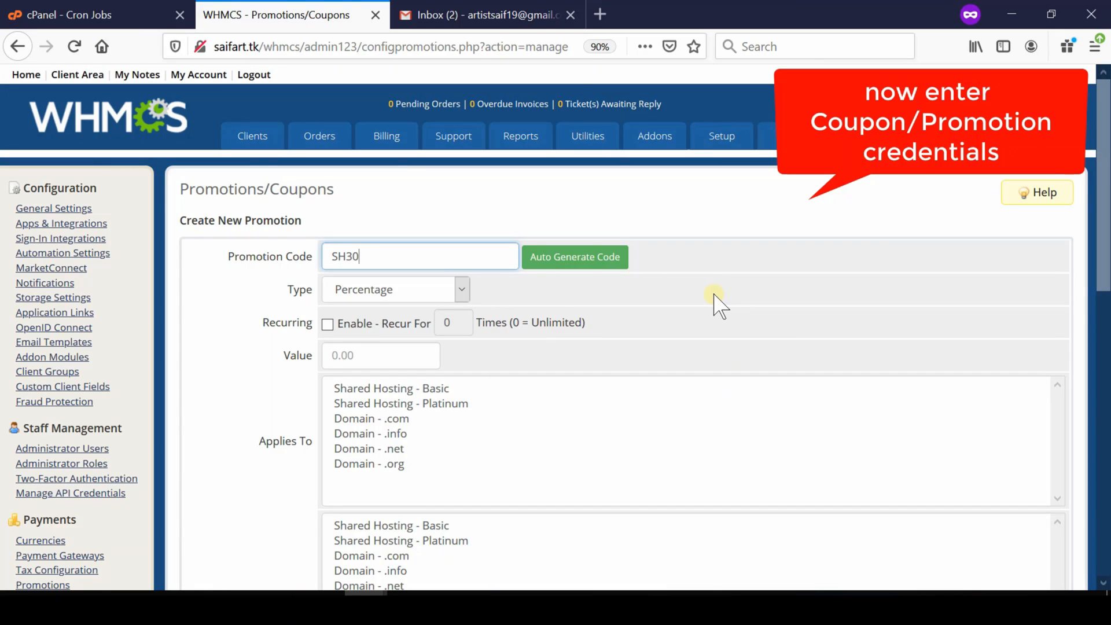
pyautogui.write('PR')
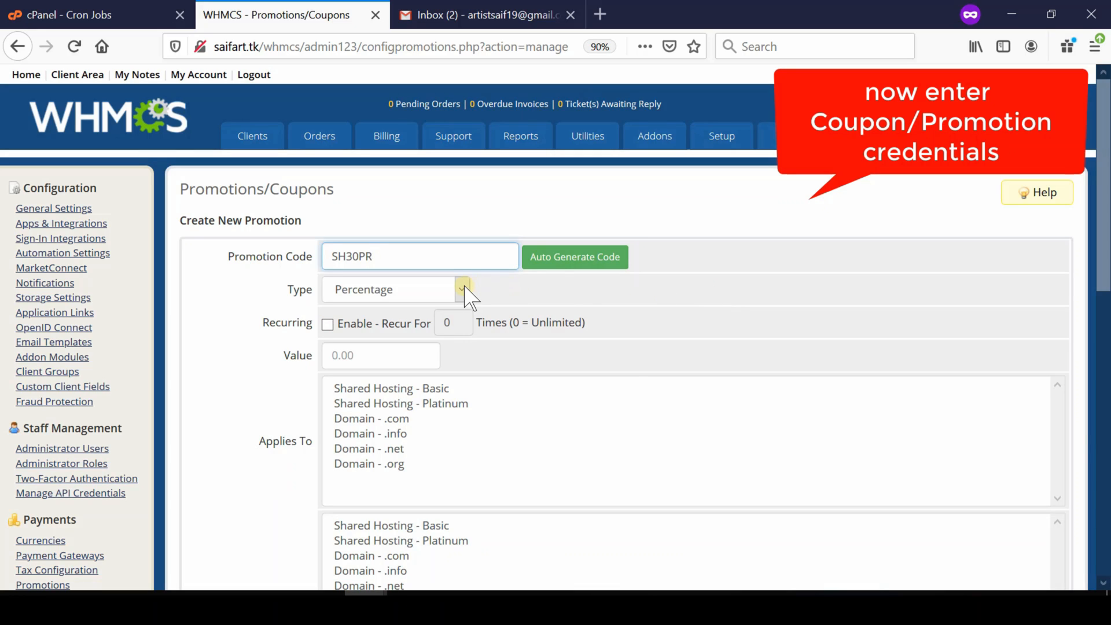
pyautogui.write('30')
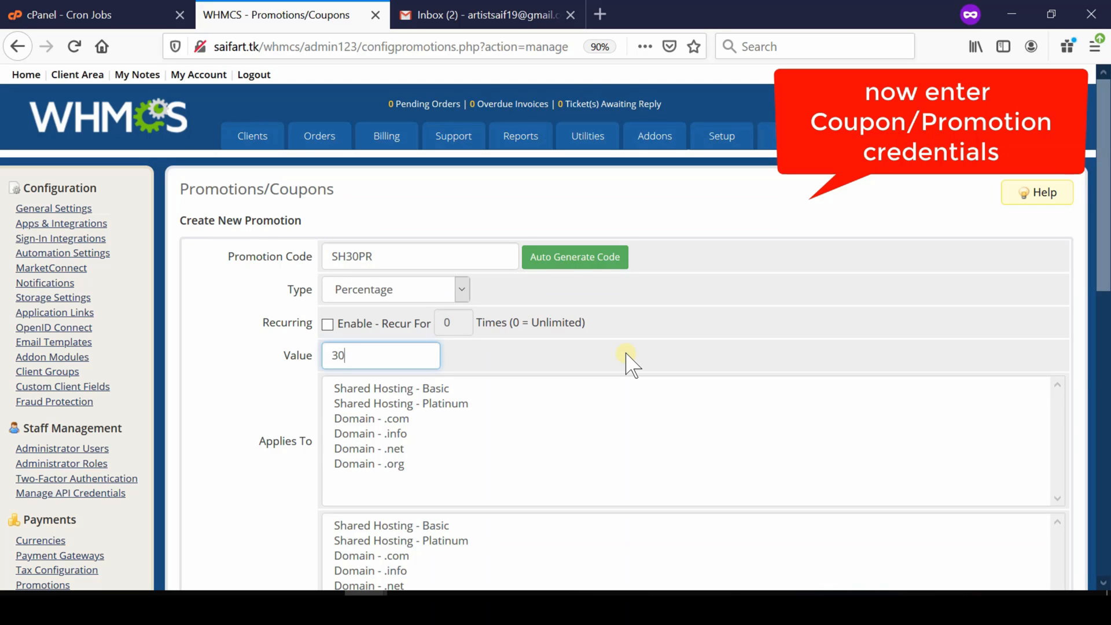
pyautogui.click(391, 388)
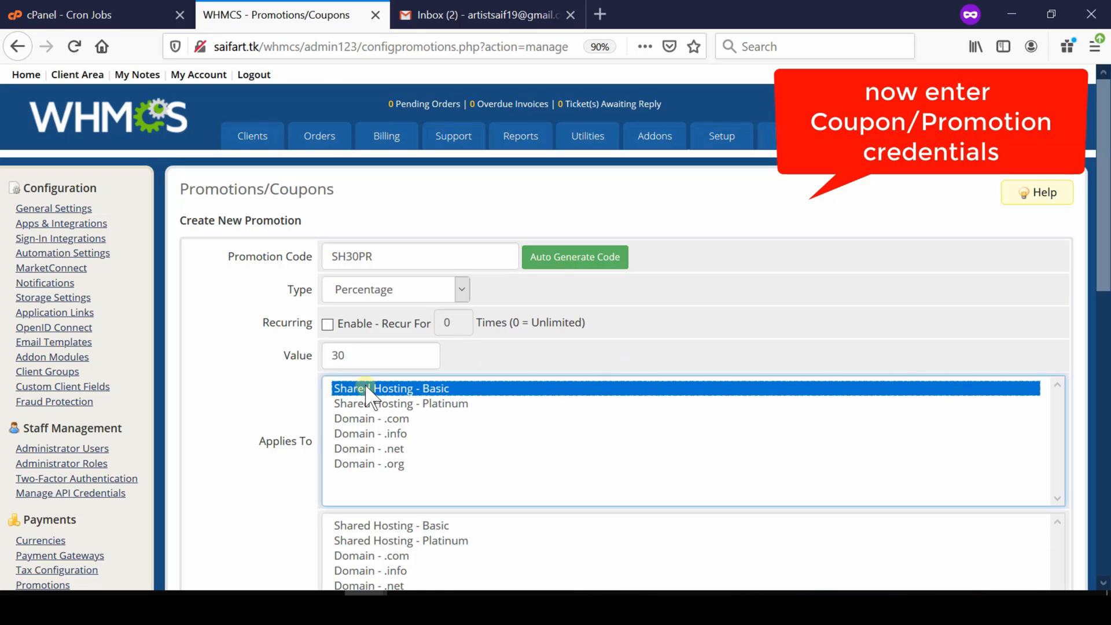
pyautogui.moveTo(380, 425)
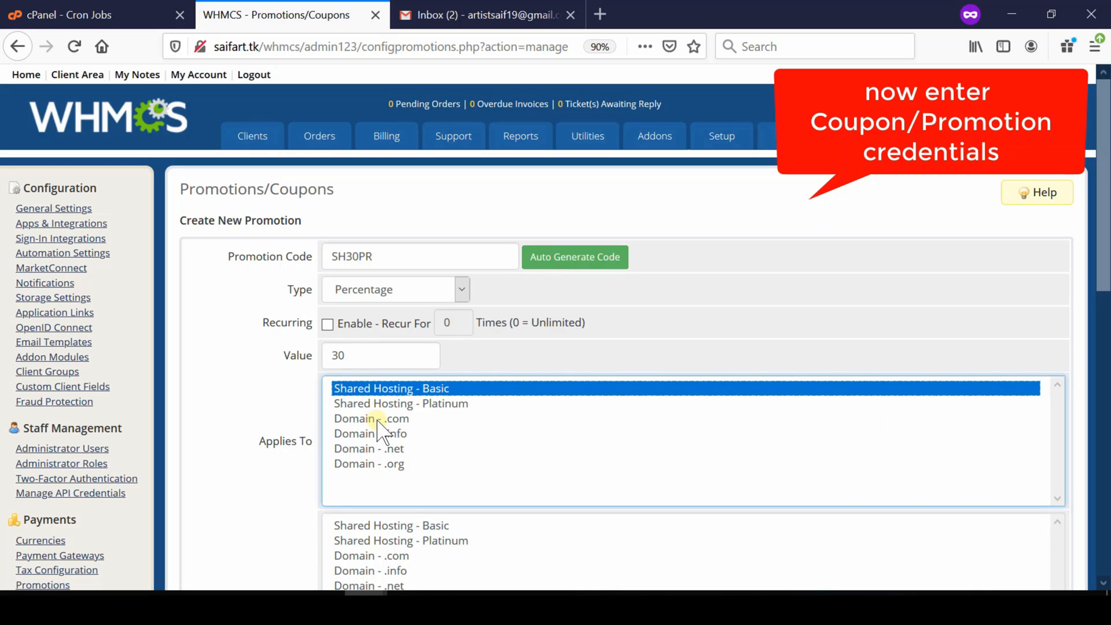
# Also apply and require Domain - .com alongside Shared Hosting - Basic, allowing existing products
pyautogui.click(372, 417)
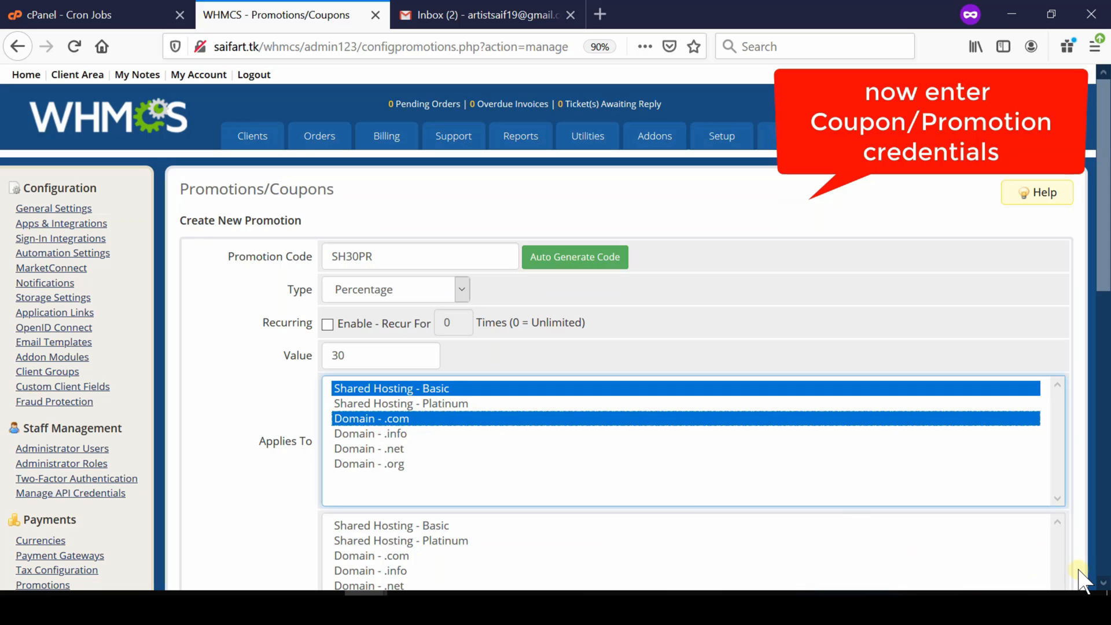
pyautogui.scroll(-3)
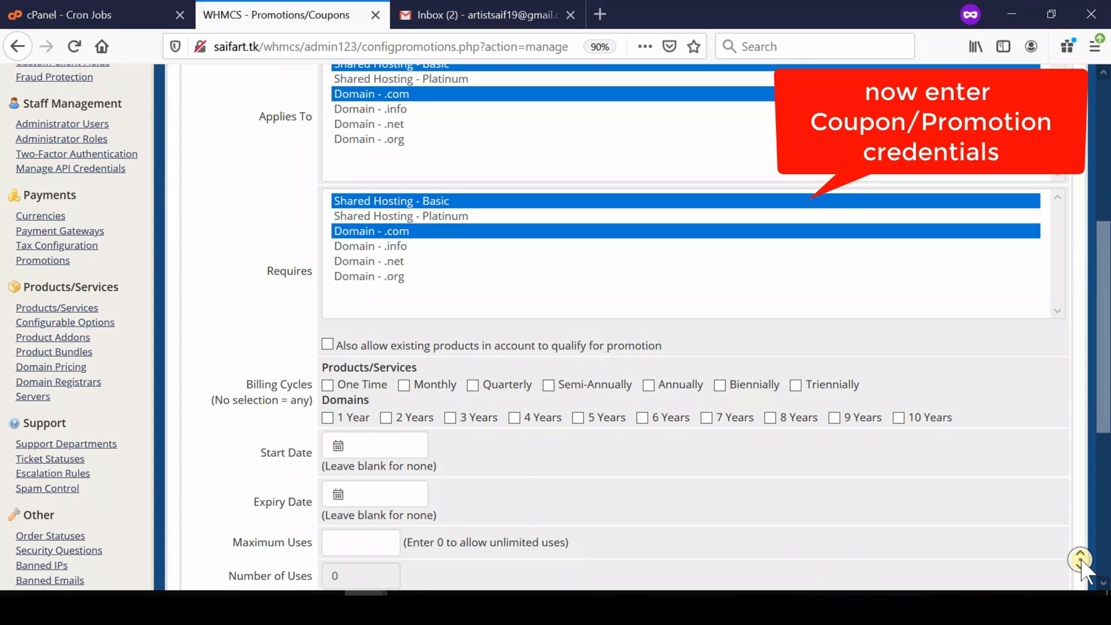
pyautogui.scroll(-3)
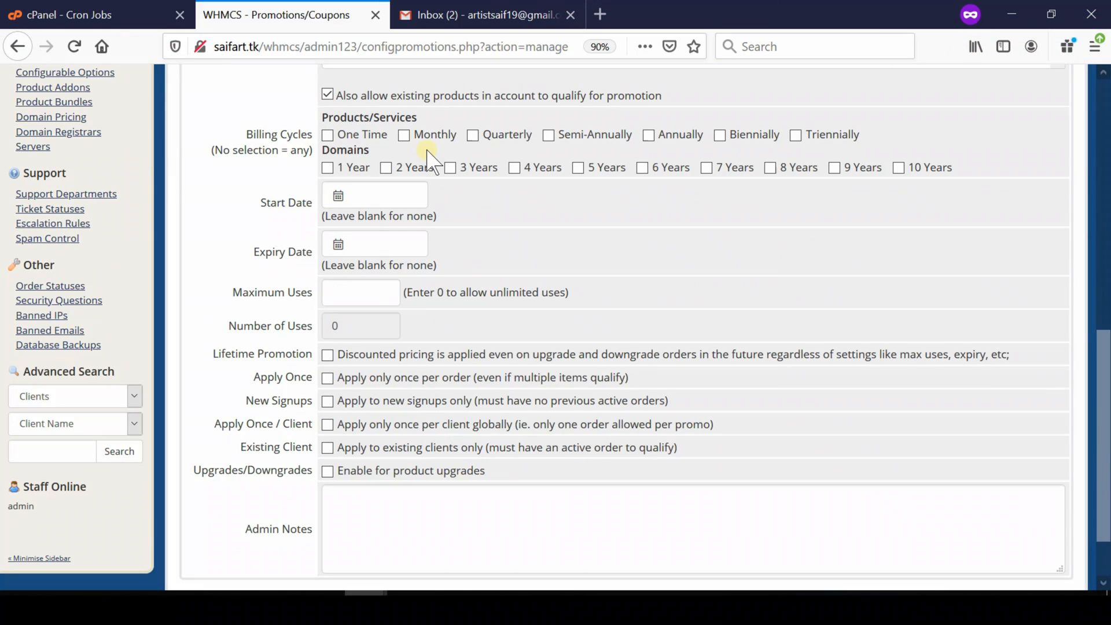
# Restrict the promotion to Quarterly, Semi-Annually, Annually and 1 Year cycles
pyautogui.click(472, 134)
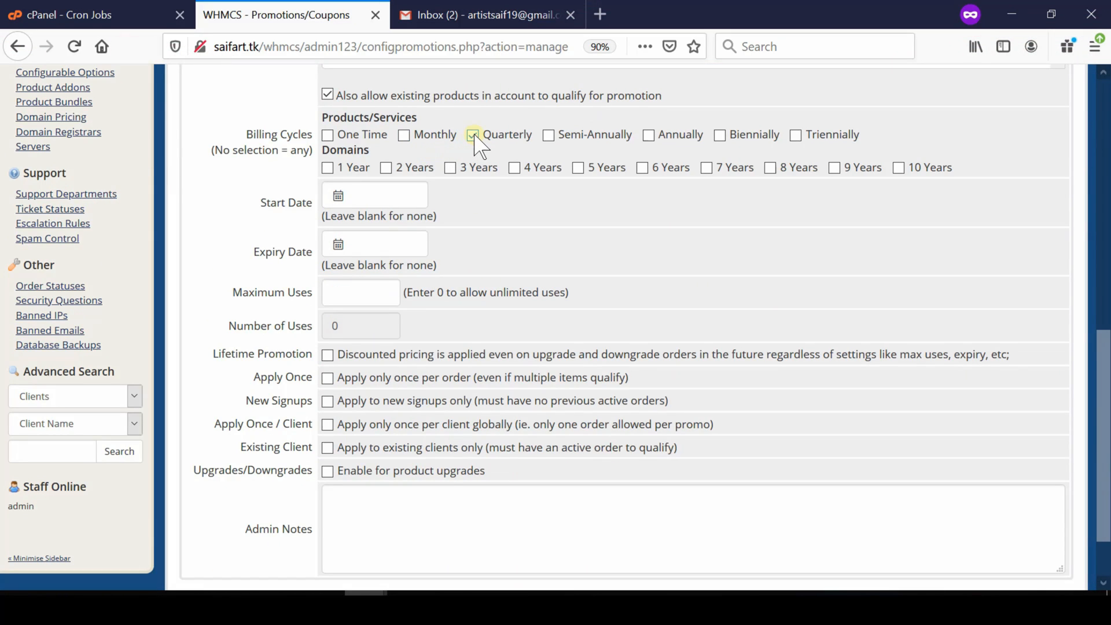
pyautogui.click(548, 135)
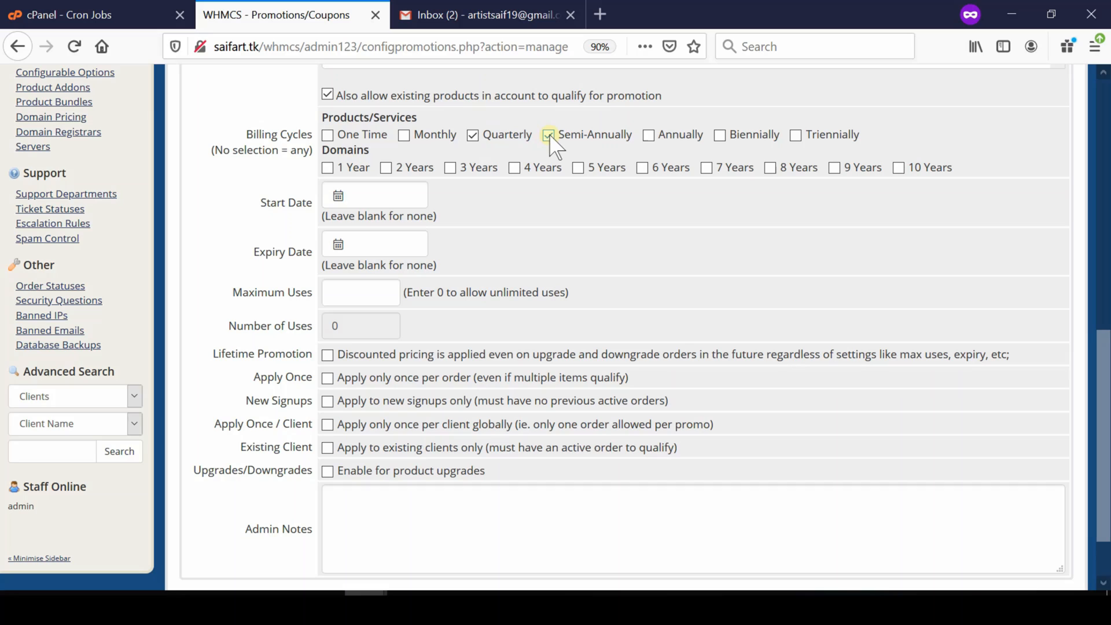
pyautogui.click(648, 134)
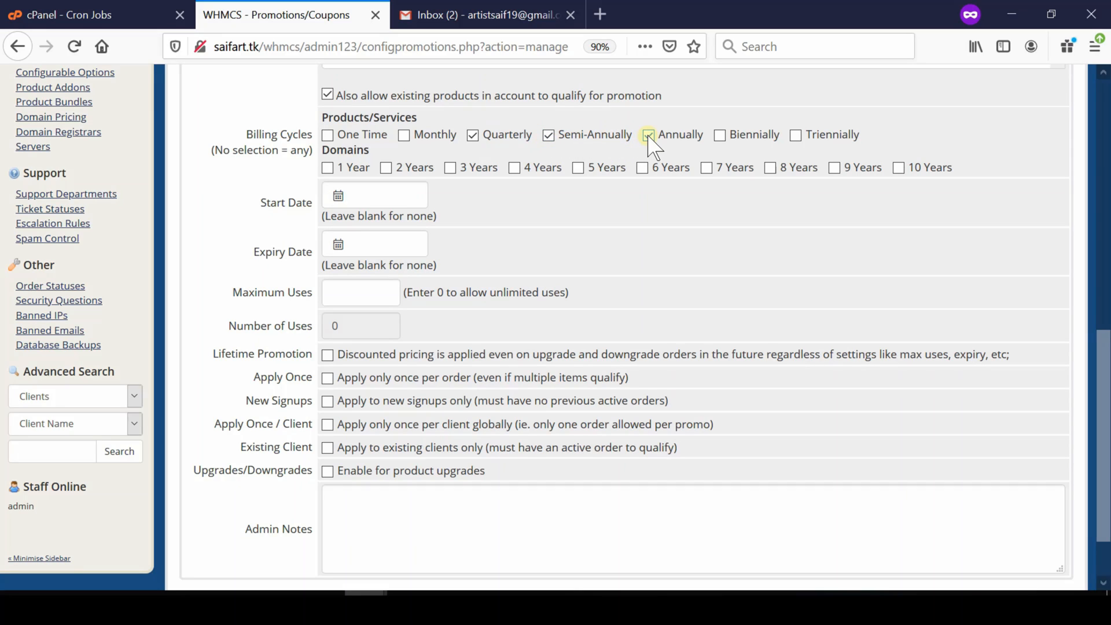
pyautogui.click(647, 134)
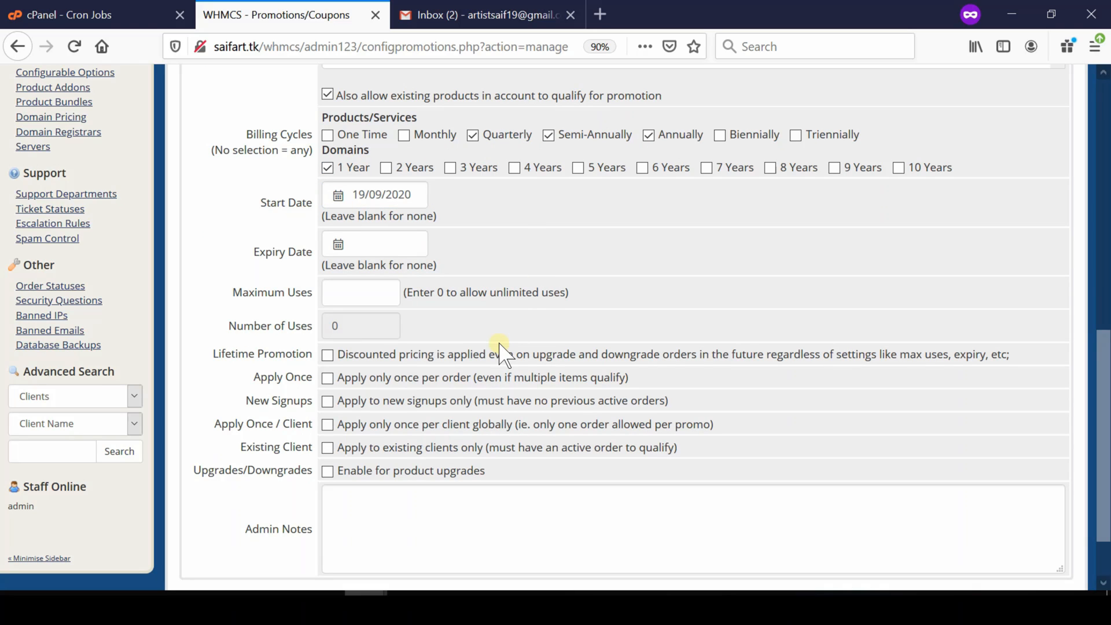
# Set the expiry date to 30 September 2021, starting 19/09/2020
pyautogui.click(374, 244)
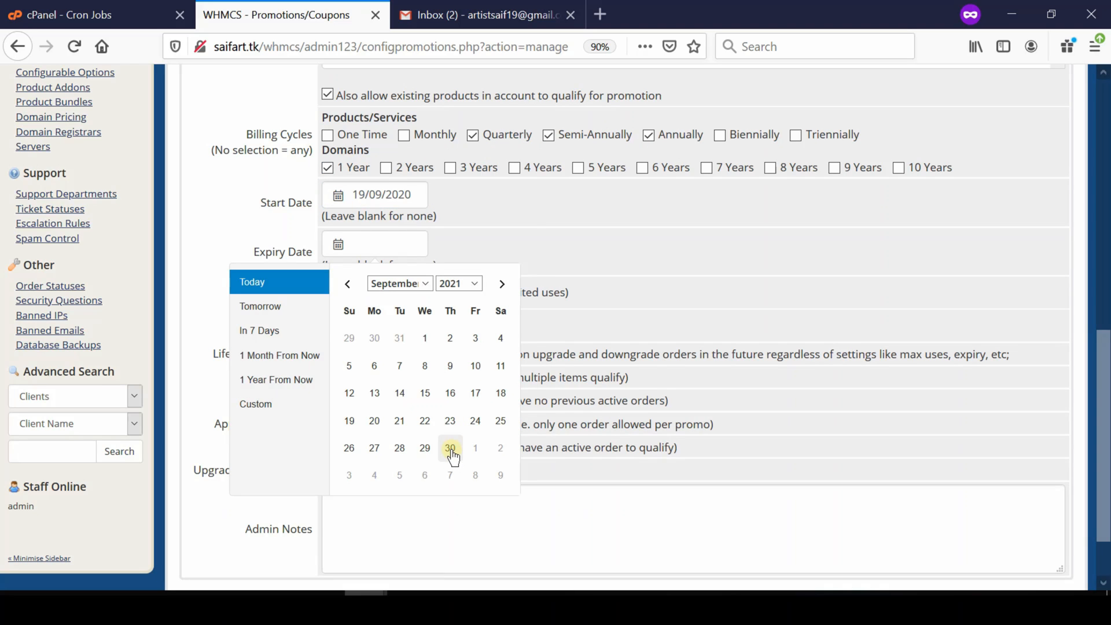
pyautogui.click(450, 446)
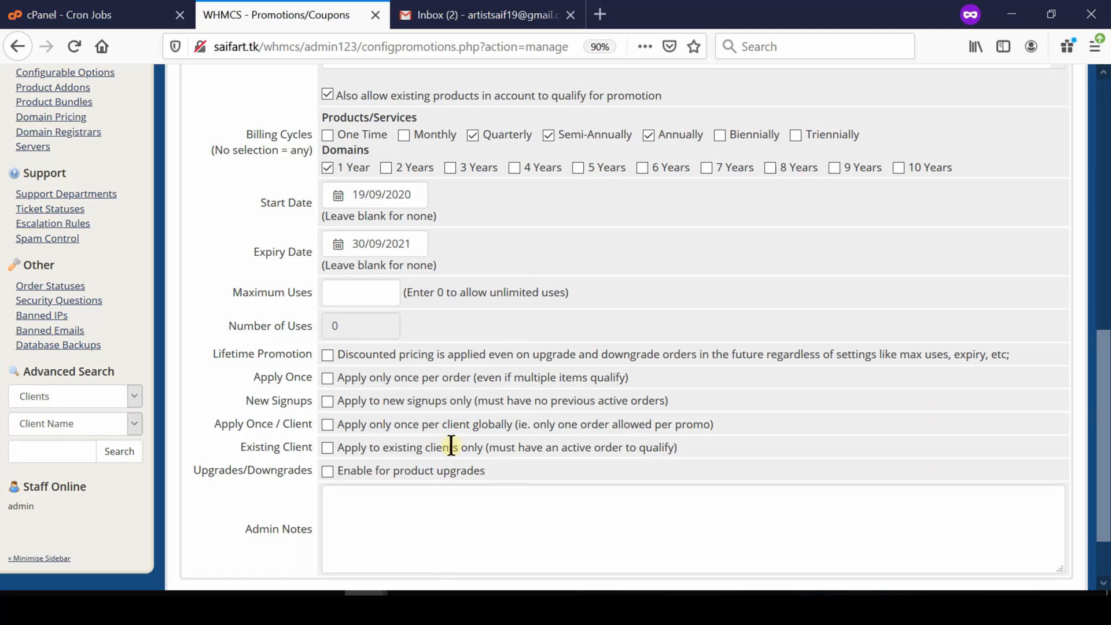
pyautogui.moveTo(1071, 530)
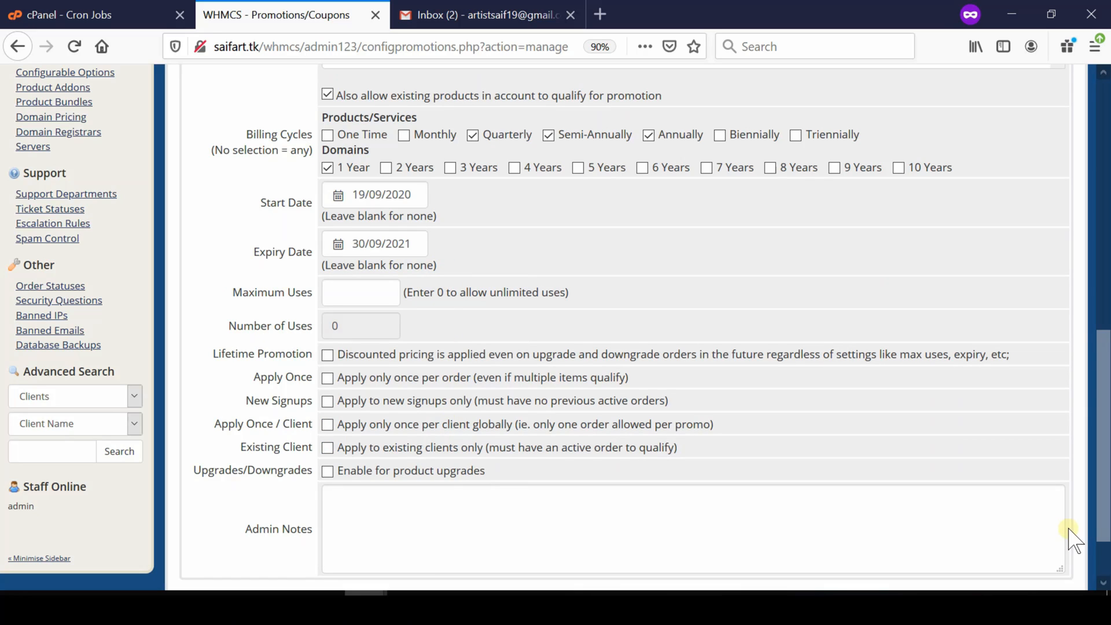
# Tick Apply Once, New Signups and Apply Once / Client for the promotion
pyautogui.scroll(-3)
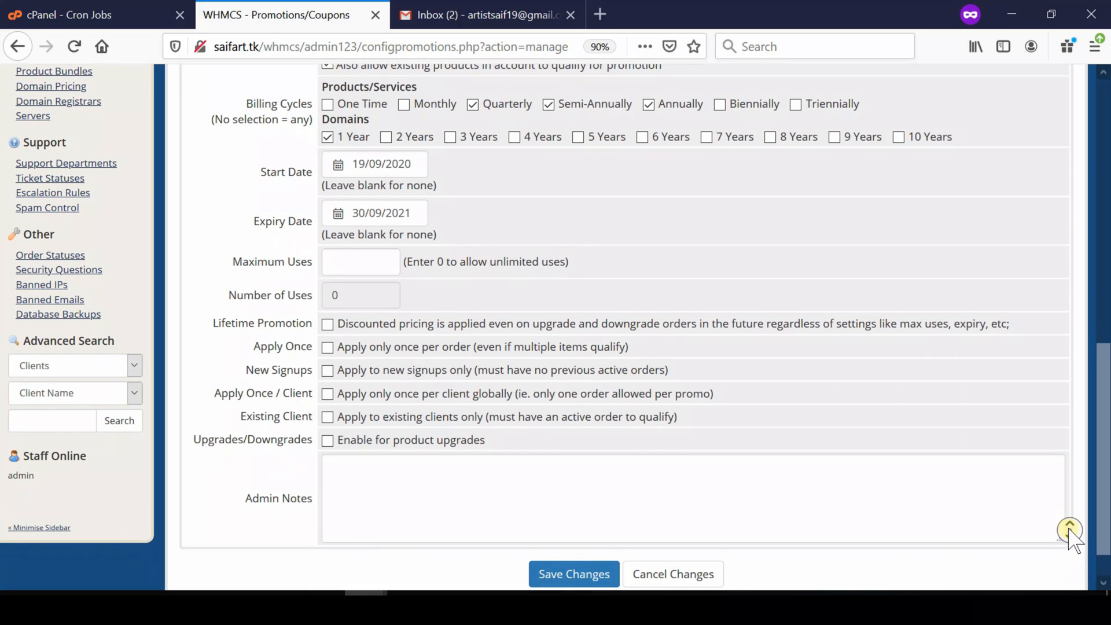
pyautogui.scroll(-3)
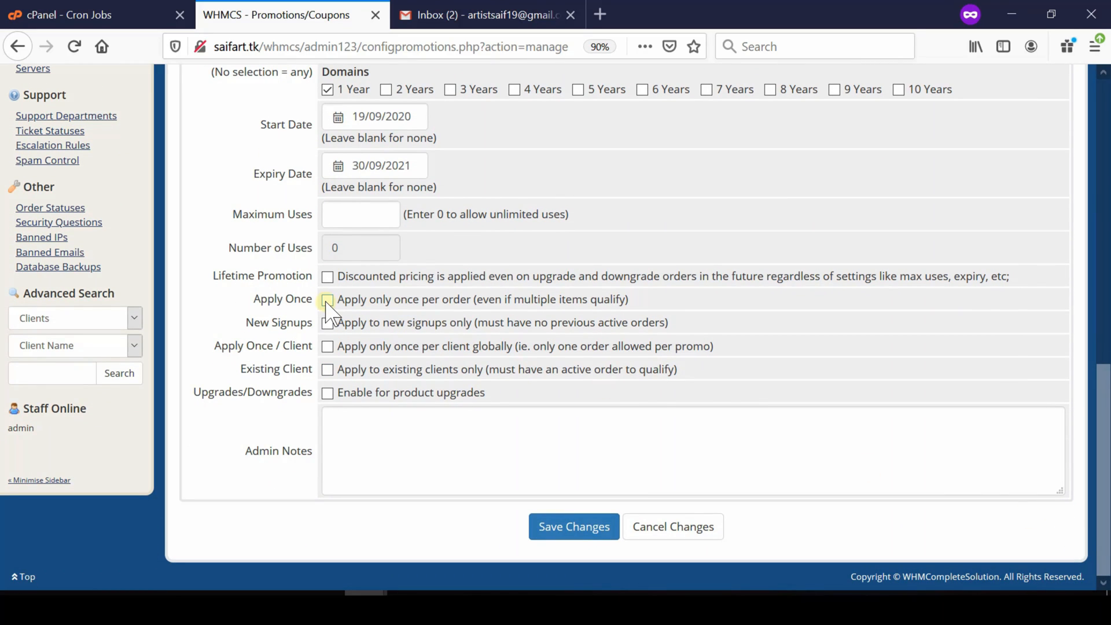
pyautogui.click(327, 298)
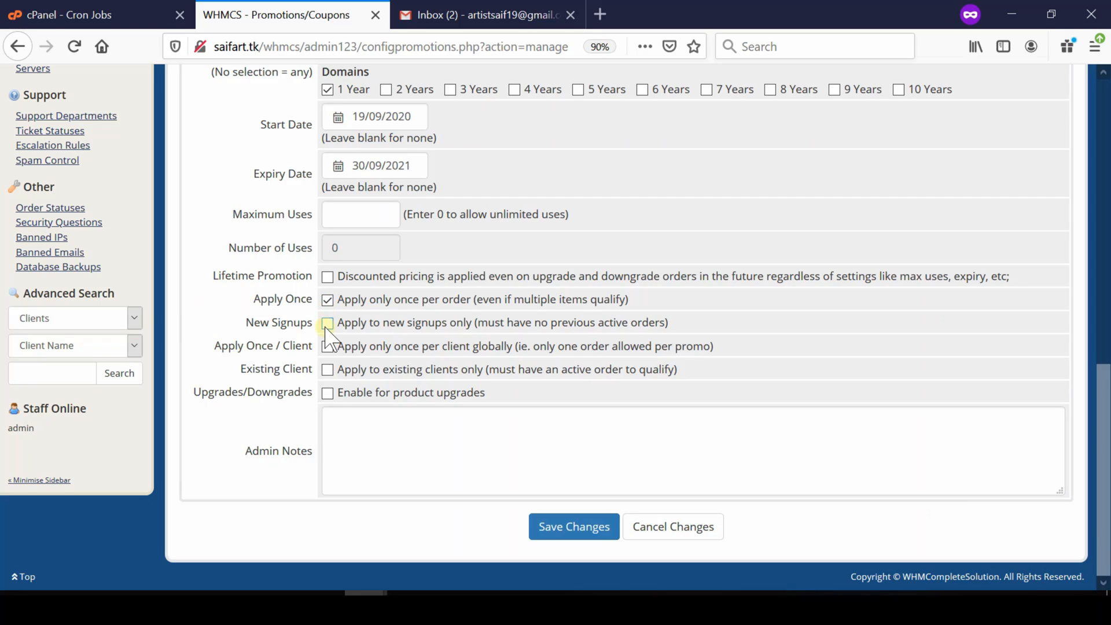
pyautogui.click(327, 323)
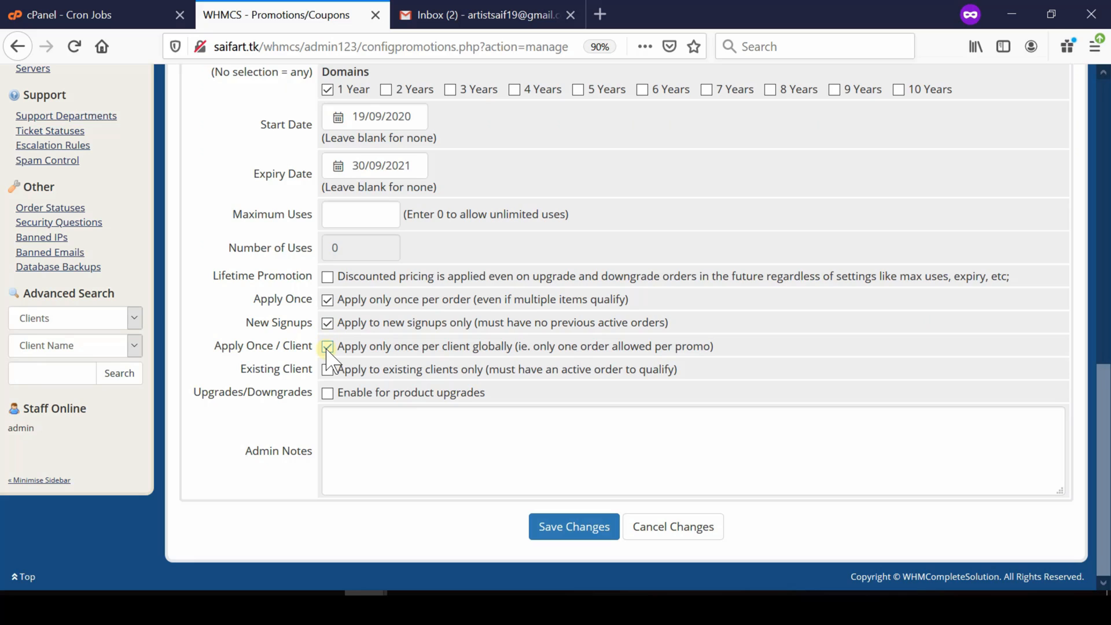
pyautogui.click(328, 345)
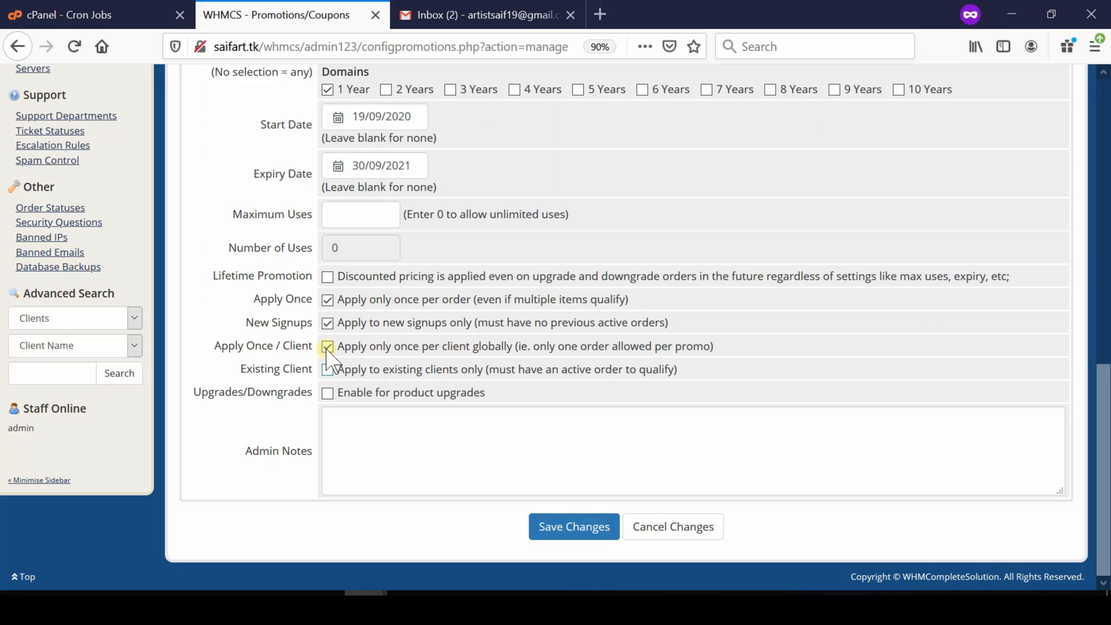
pyautogui.click(327, 369)
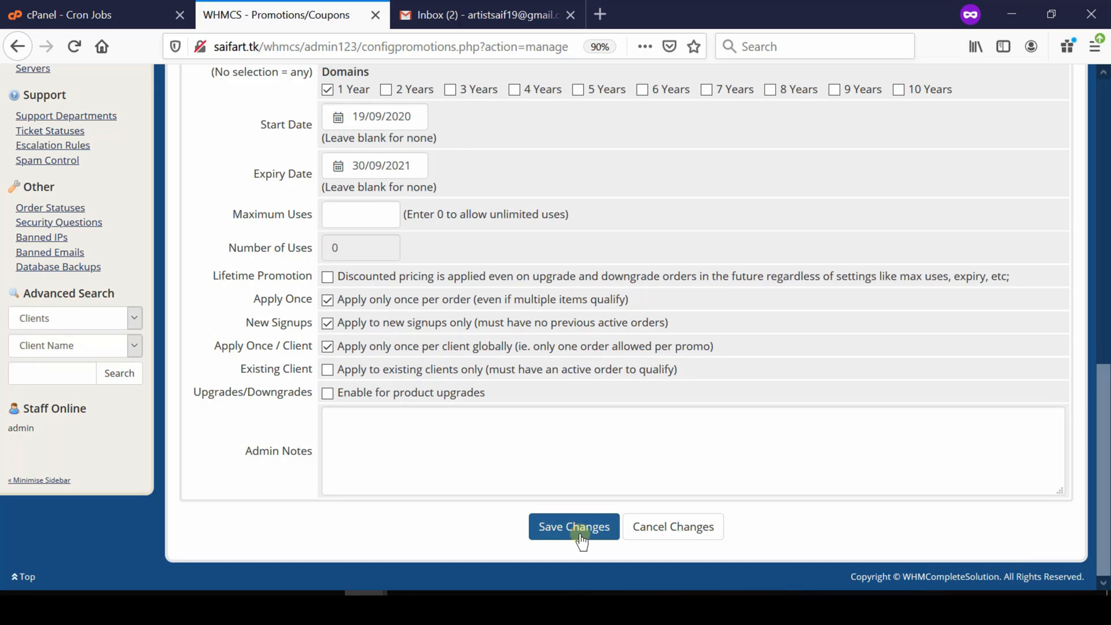
# Save the SH30PR promotion with Save Changes
pyautogui.click(574, 526)
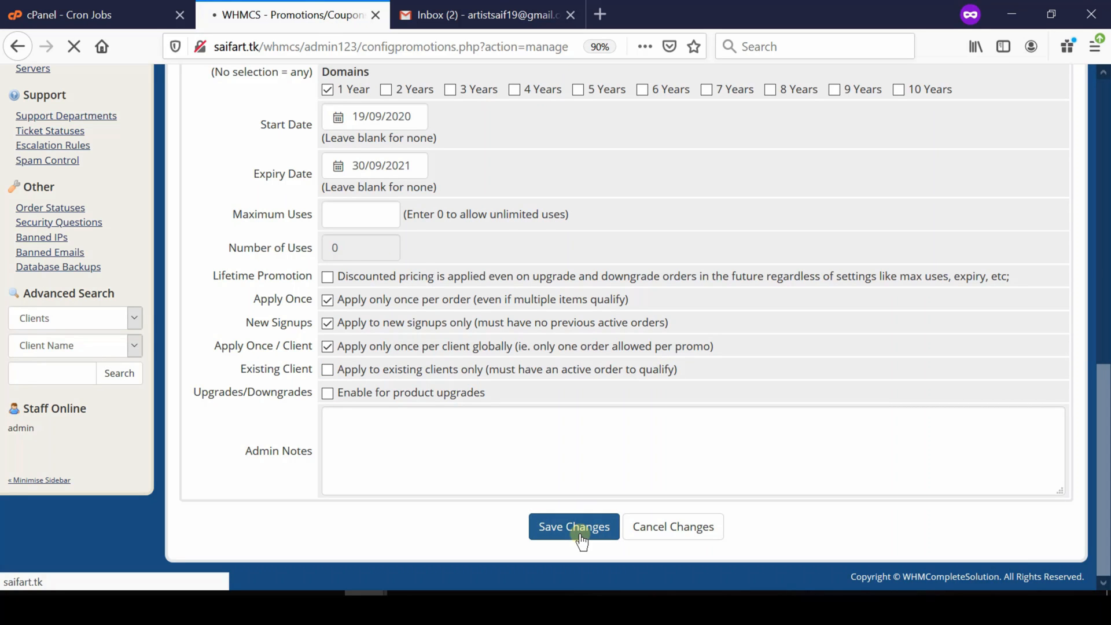
pyautogui.click(573, 526)
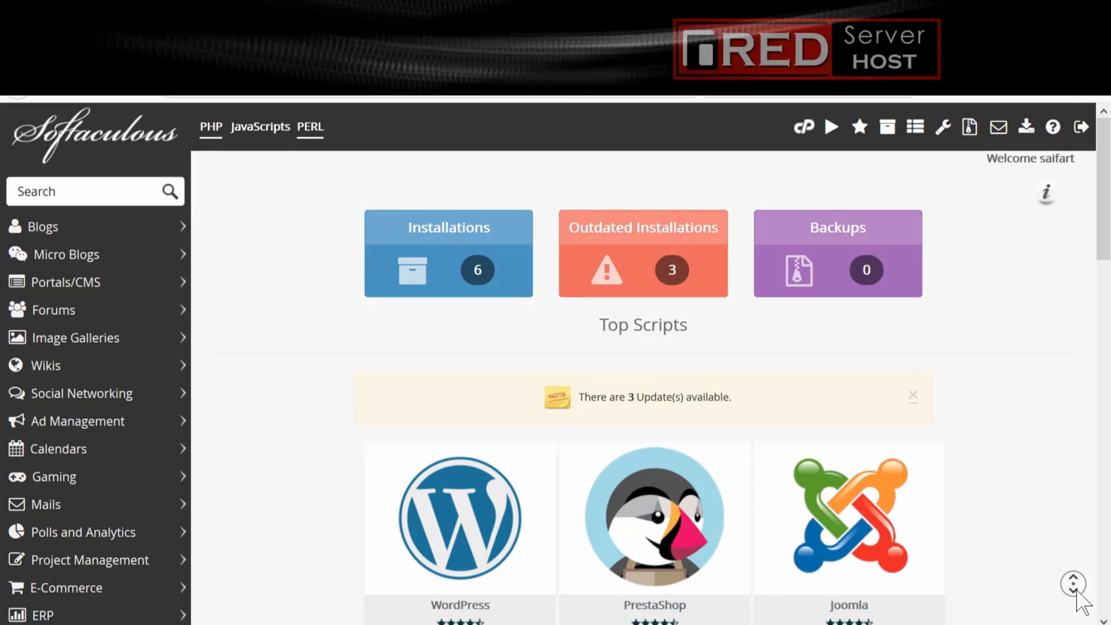
pyautogui.scroll(-3)
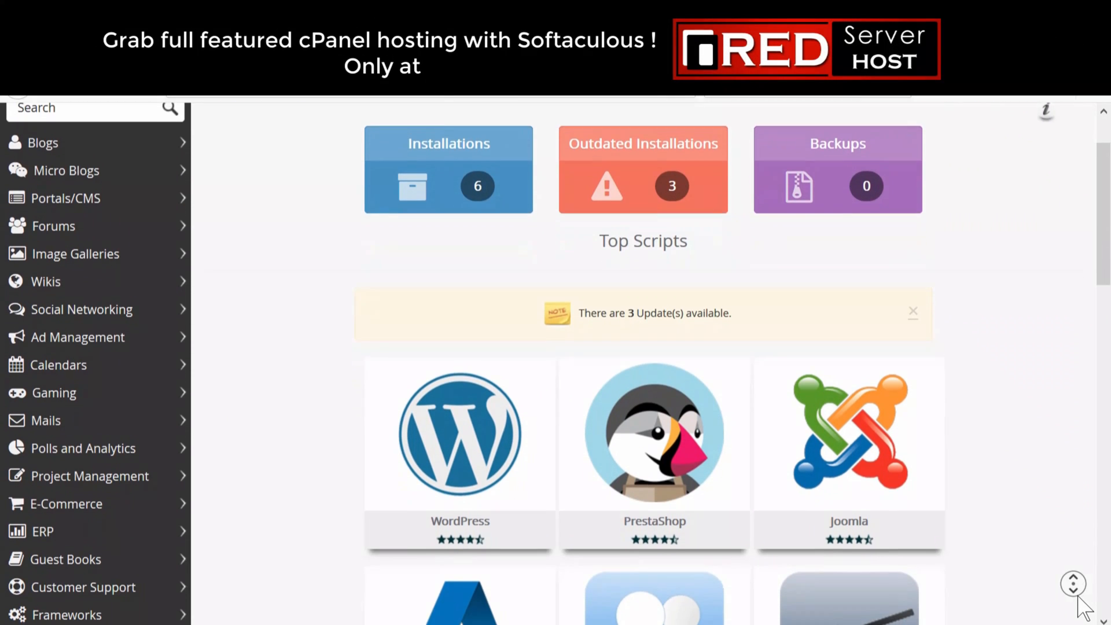
pyautogui.scroll(-3)
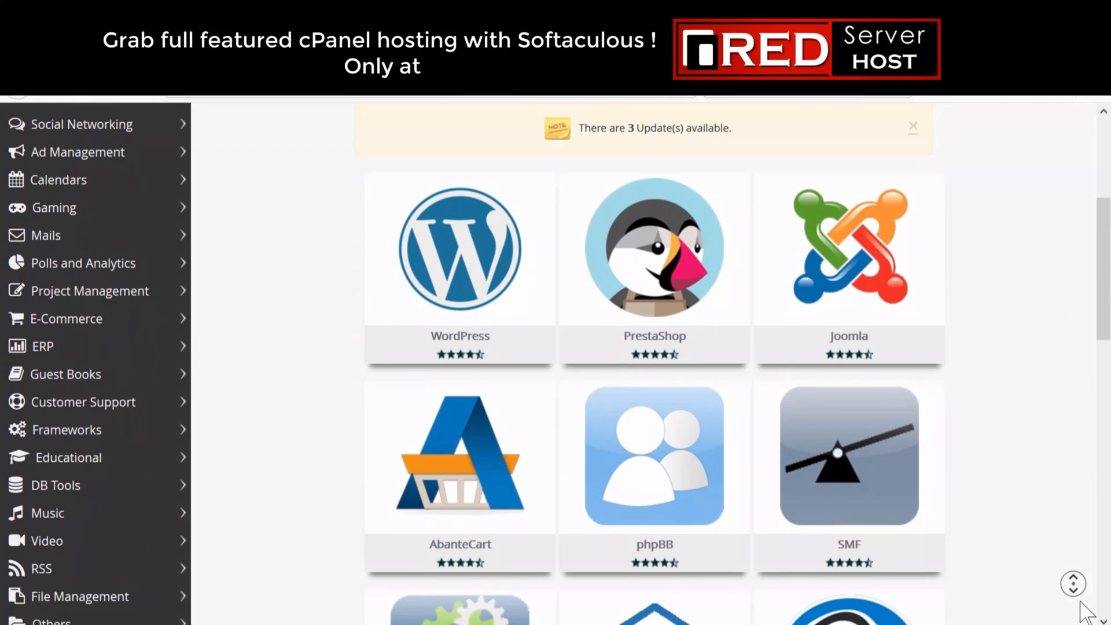
pyautogui.scroll(-3)
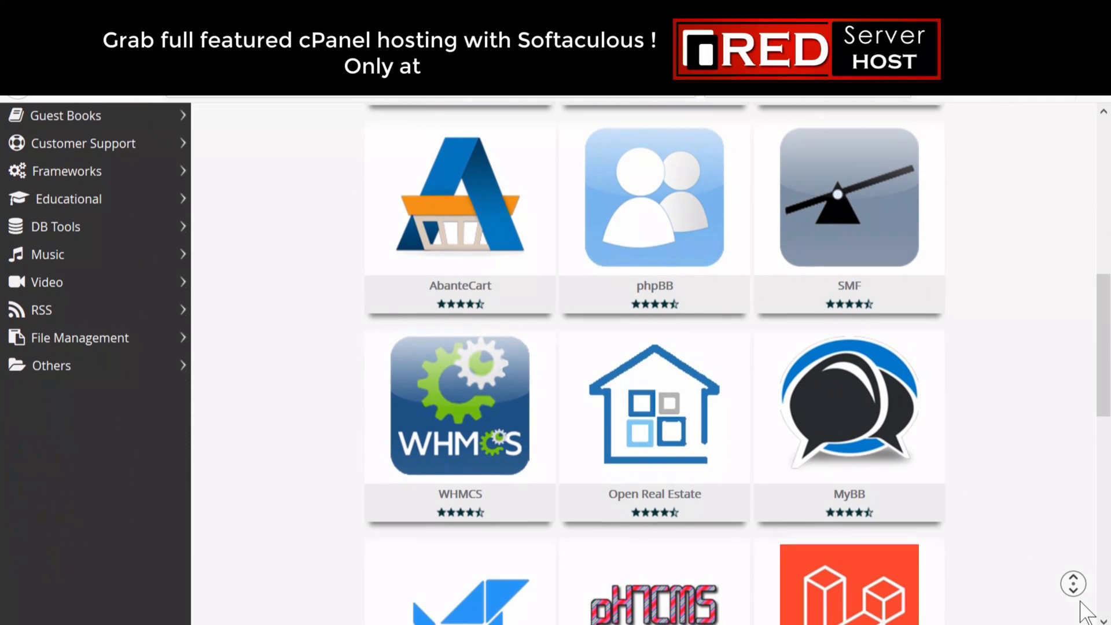